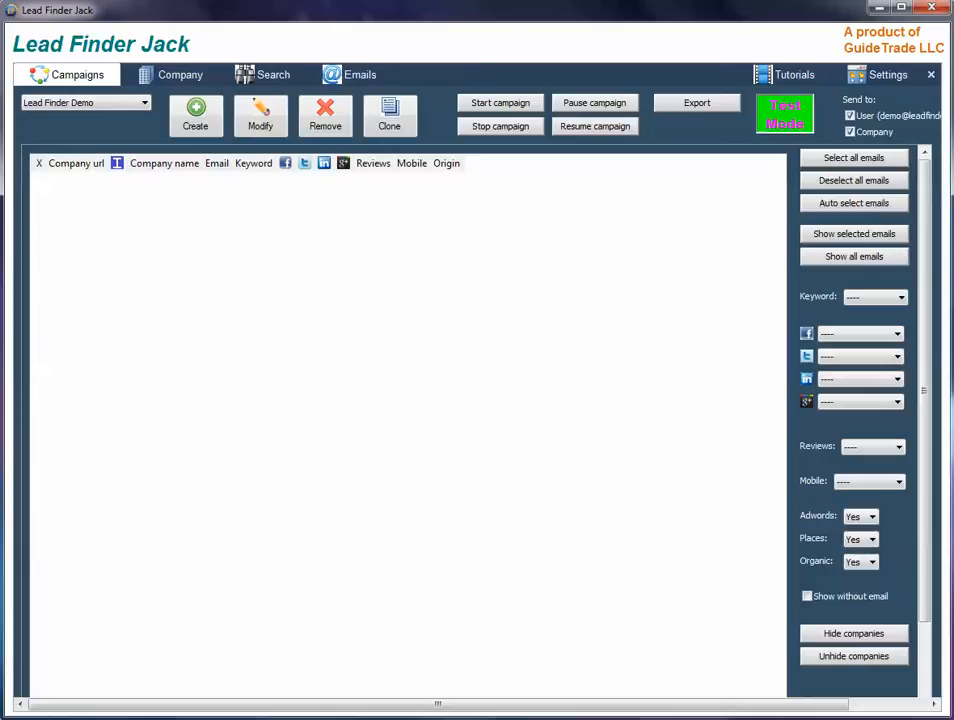
{"action": "mouse_move", "coordinate": [352, 595]}
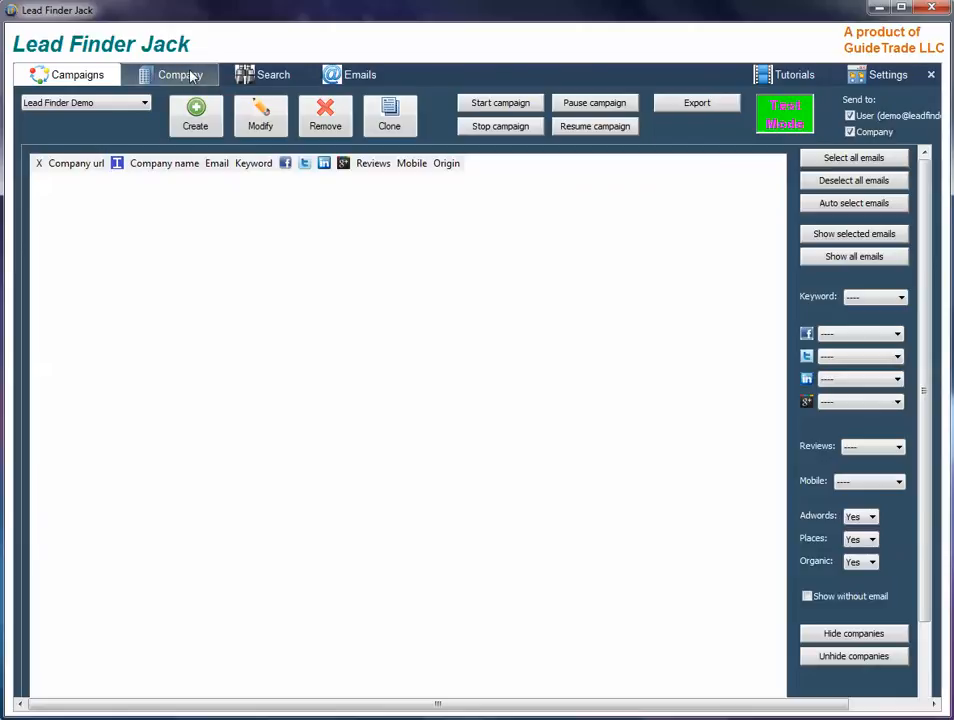
In the Company tab, select atlanticautowerks.com from the Auto Repair Boca Raton companies list.
{"action": "left_click", "coordinate": [181, 74]}
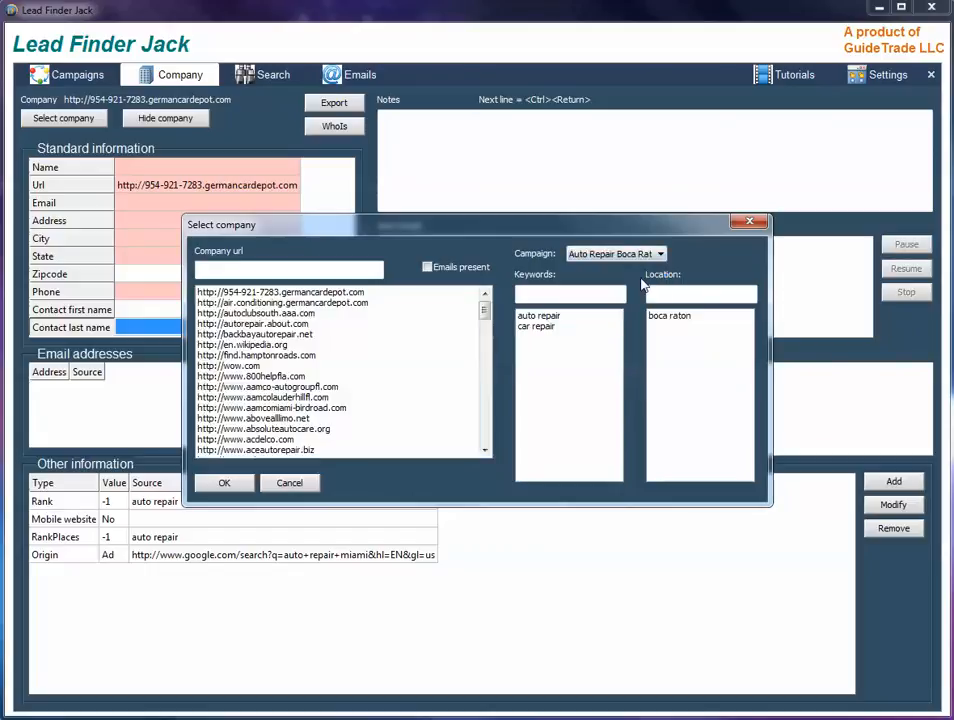
{"action": "scroll", "scroll_direction": "down", "scroll_amount": 3}
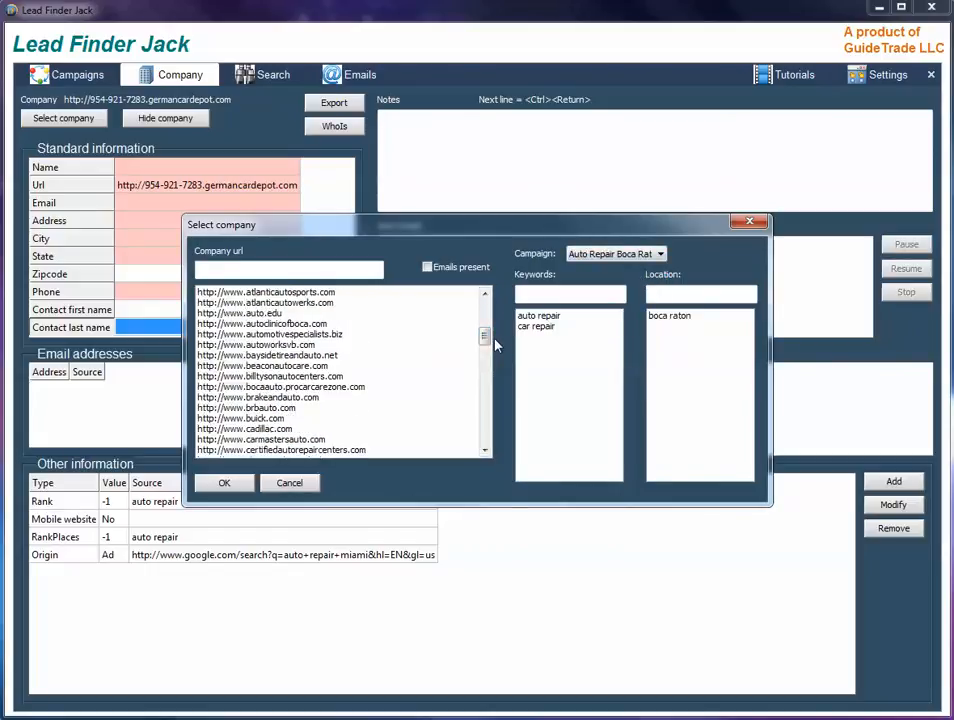
{"action": "left_click", "coordinate": [265, 302]}
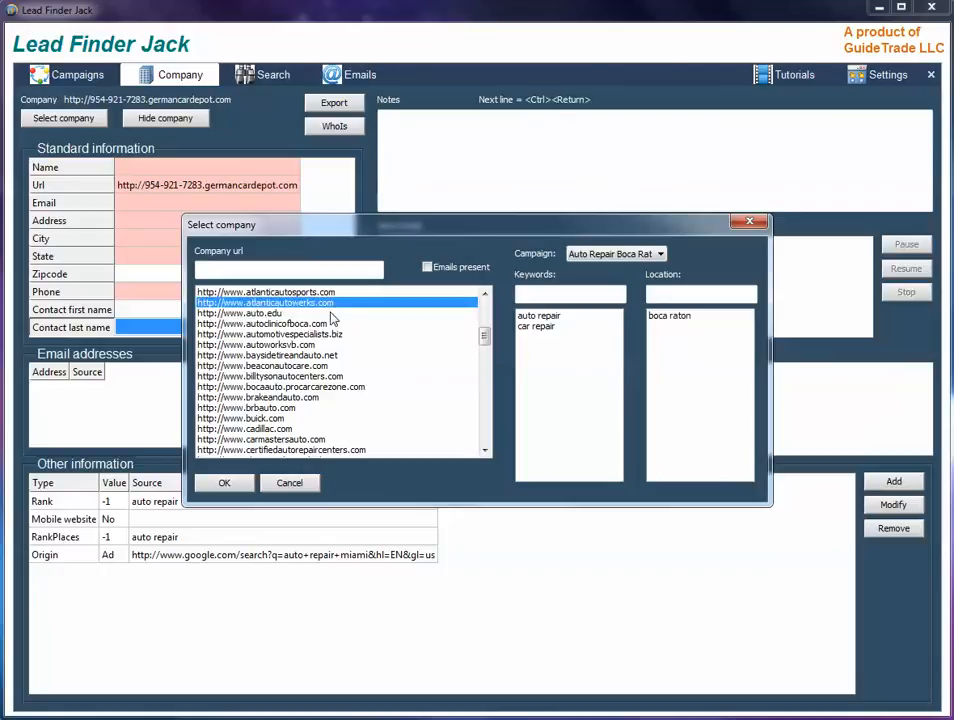
Confirm the selection to load the Atlantic Autowerks record into the Company tab.
{"action": "left_click", "coordinate": [224, 483]}
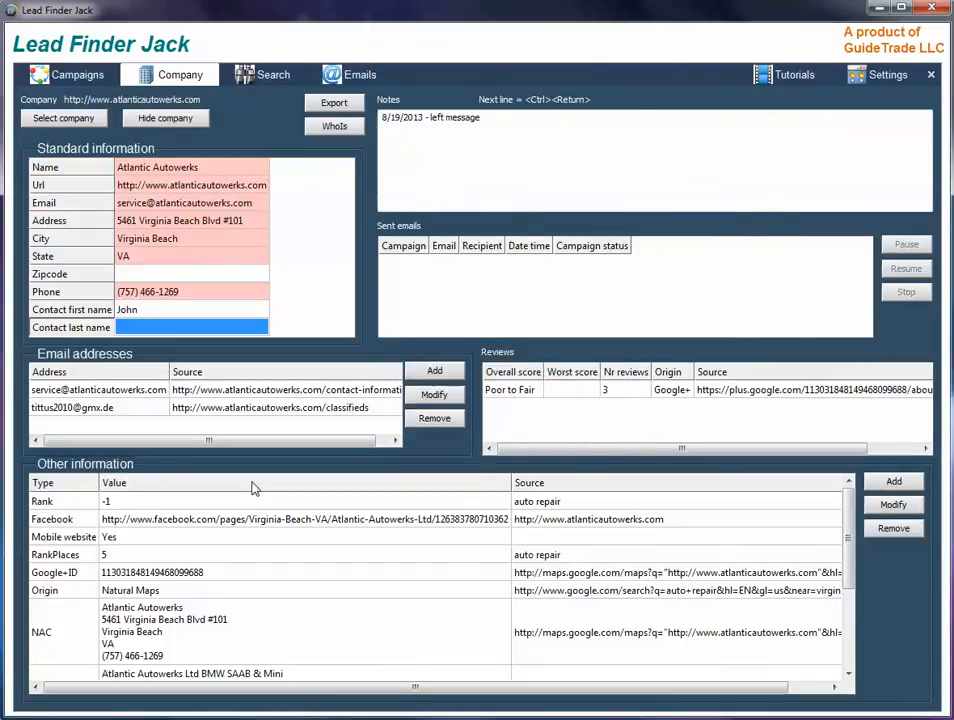
{"action": "mouse_move", "coordinate": [408, 547]}
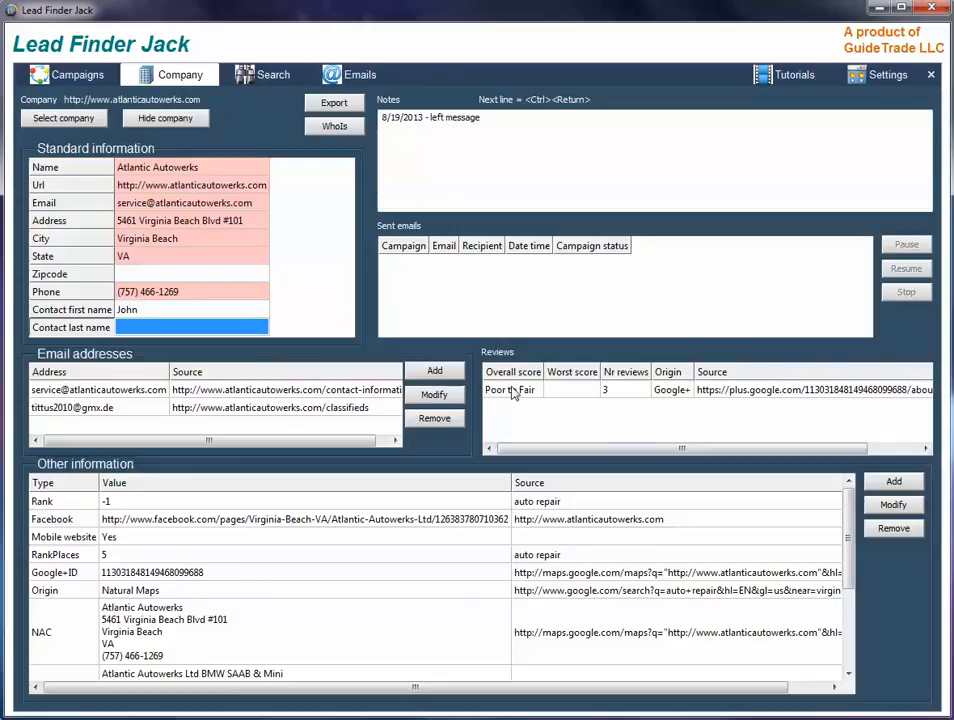
{"action": "mouse_move", "coordinate": [365, 498]}
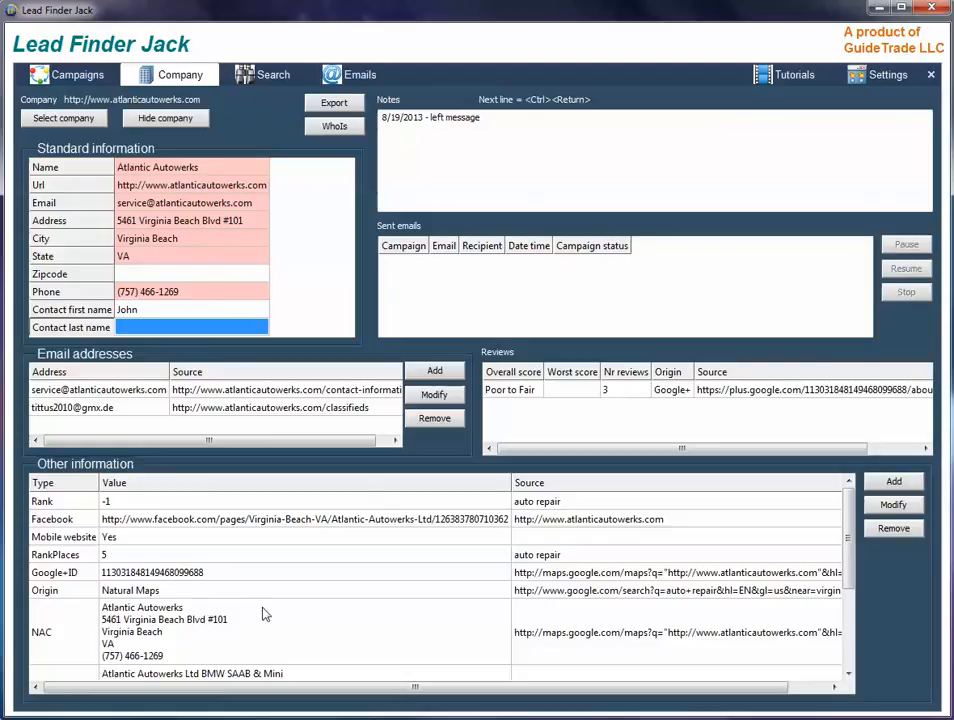
{"action": "mouse_move", "coordinate": [290, 627]}
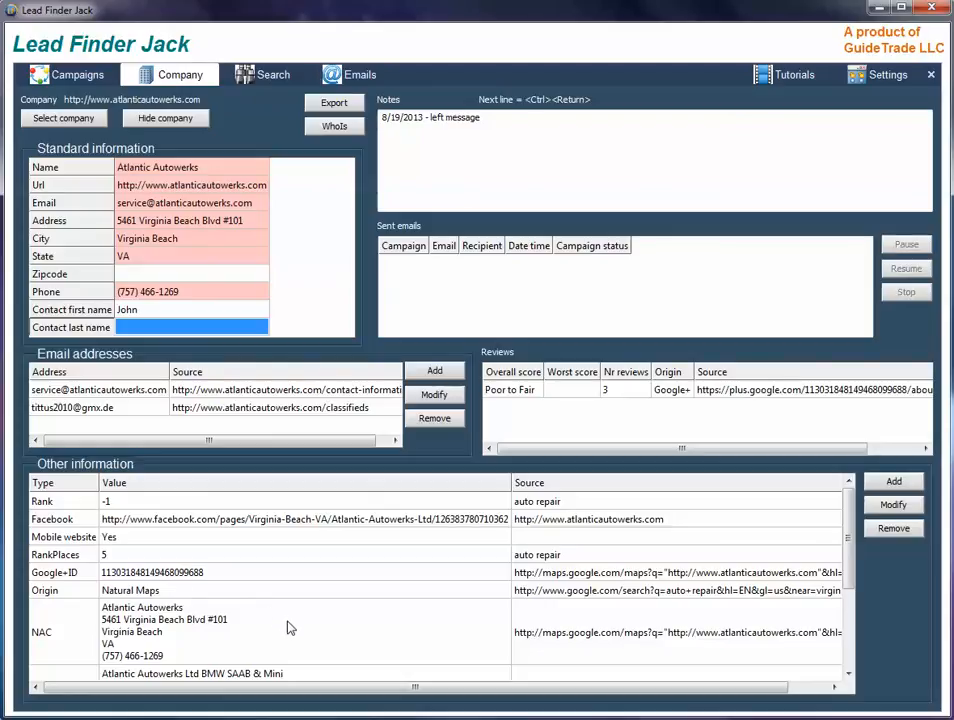